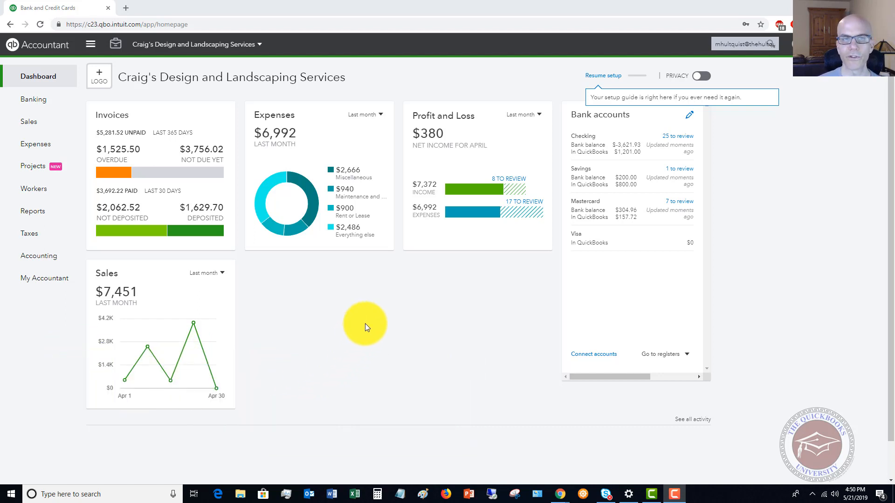
pyautogui.moveTo(610, 237)
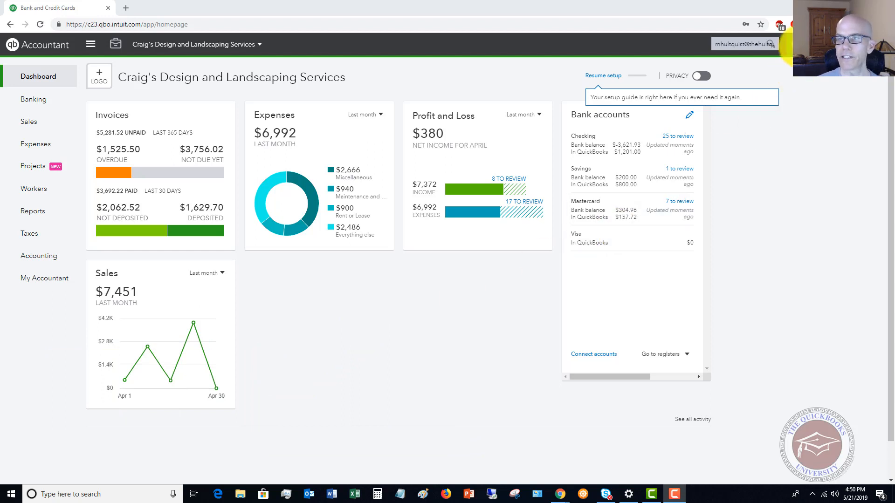
# Bring up the + New create menu on the company dashboard
pyautogui.click(115, 43)
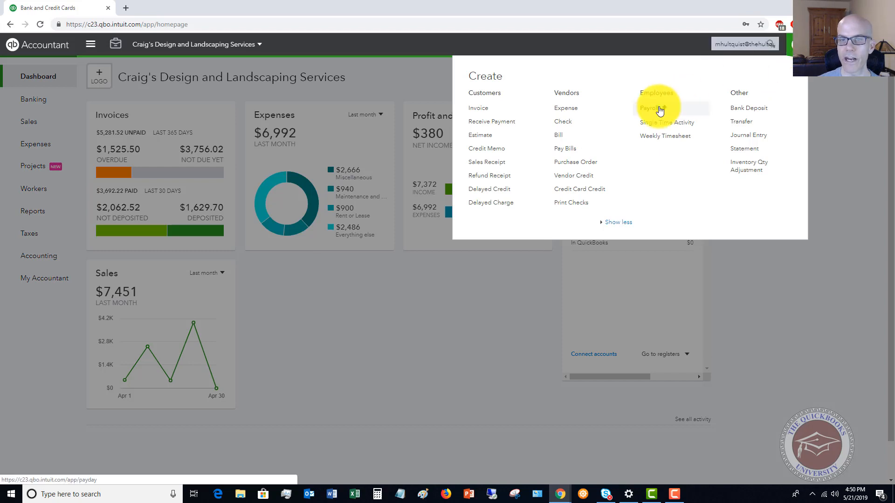
pyautogui.moveTo(491, 122)
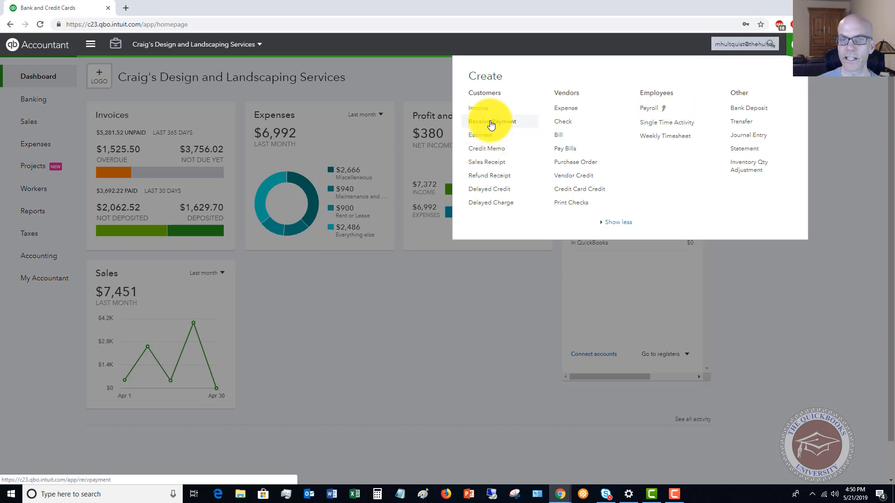
# Begin a Receive Payment for Bill's Windsurf Shop by check with reference no. 1452
pyautogui.click(492, 121)
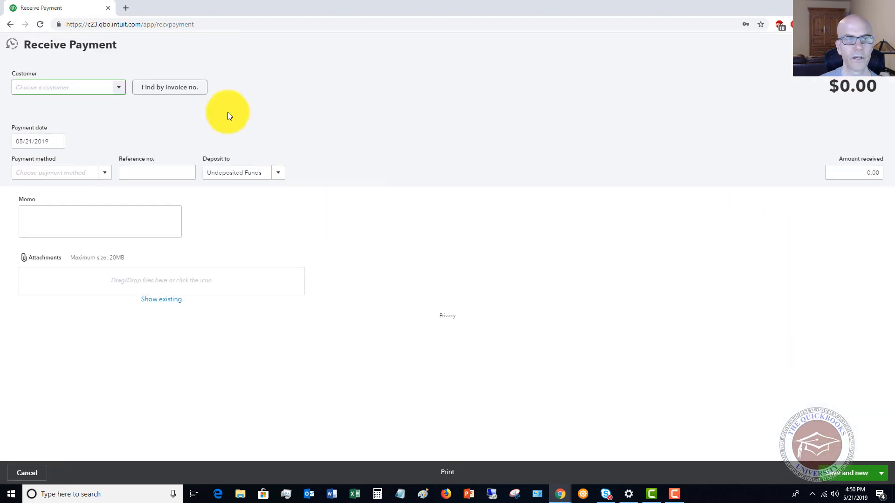
pyautogui.click(68, 87)
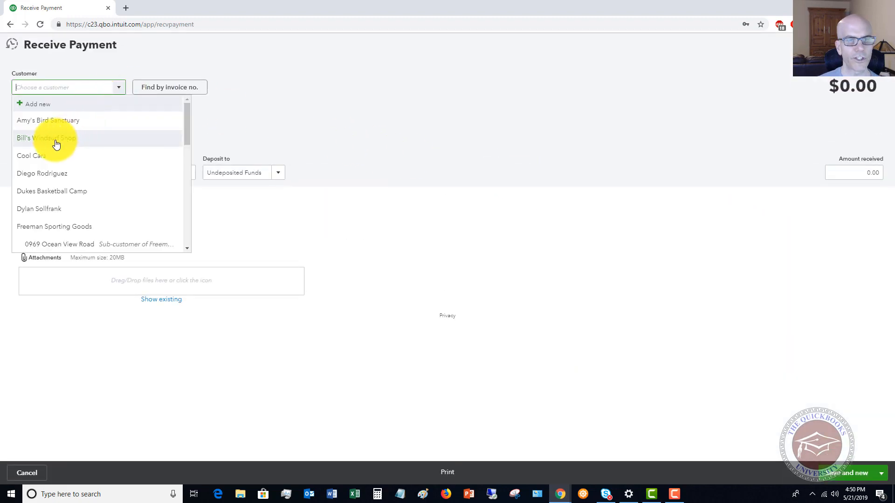
pyautogui.click(47, 138)
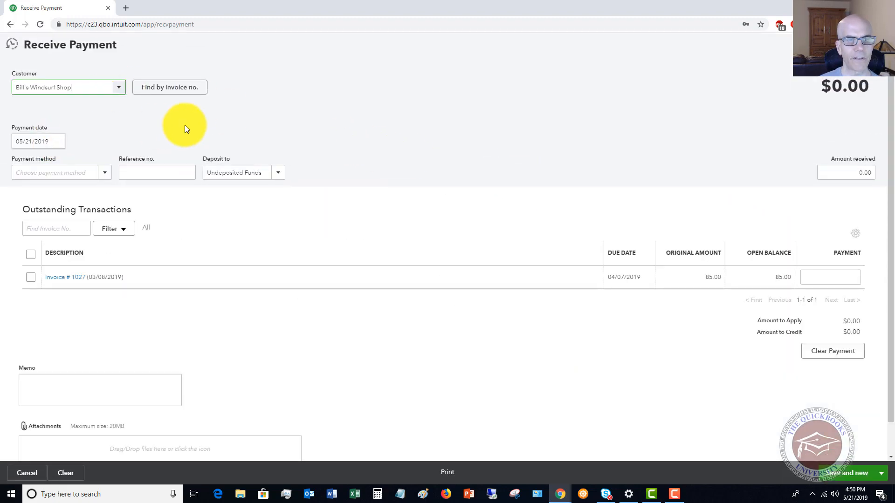
pyautogui.moveTo(143, 126)
pyautogui.write('Check')
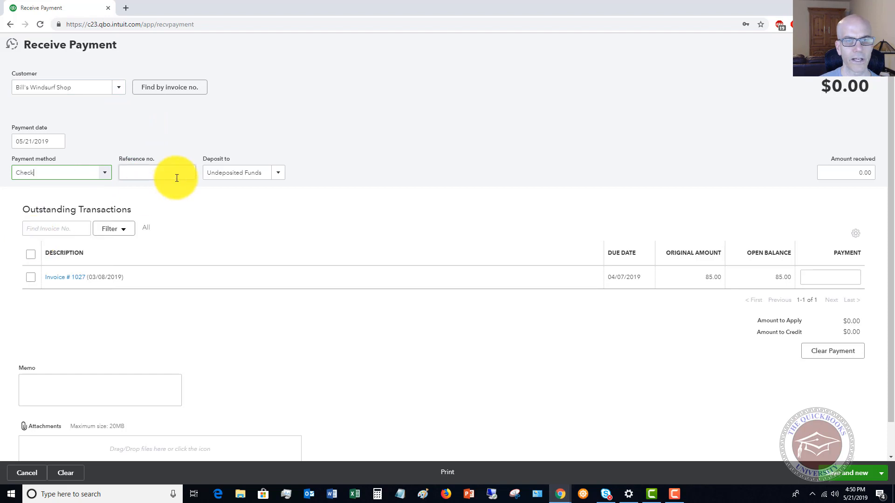
pyautogui.write('145')
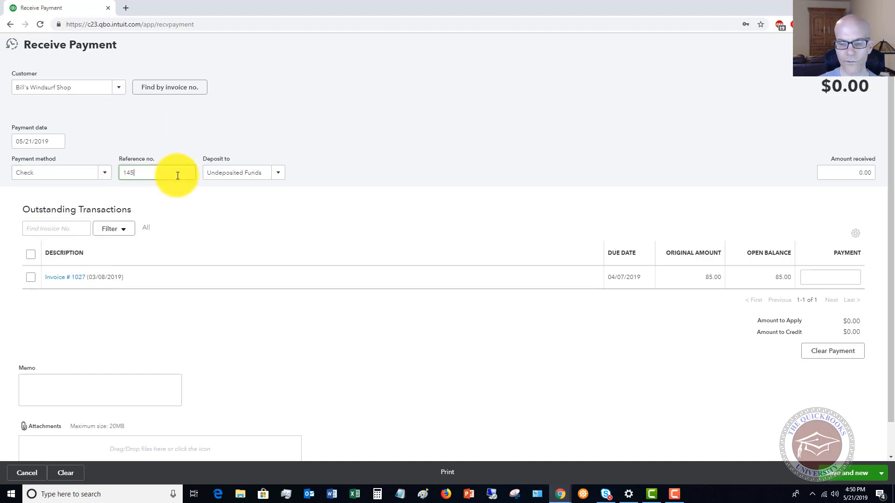
pyautogui.write('2')
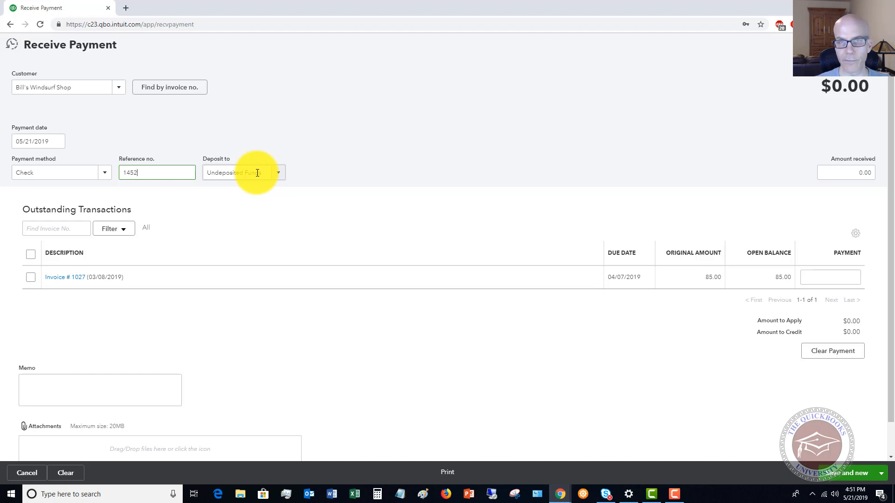
pyautogui.moveTo(272, 173)
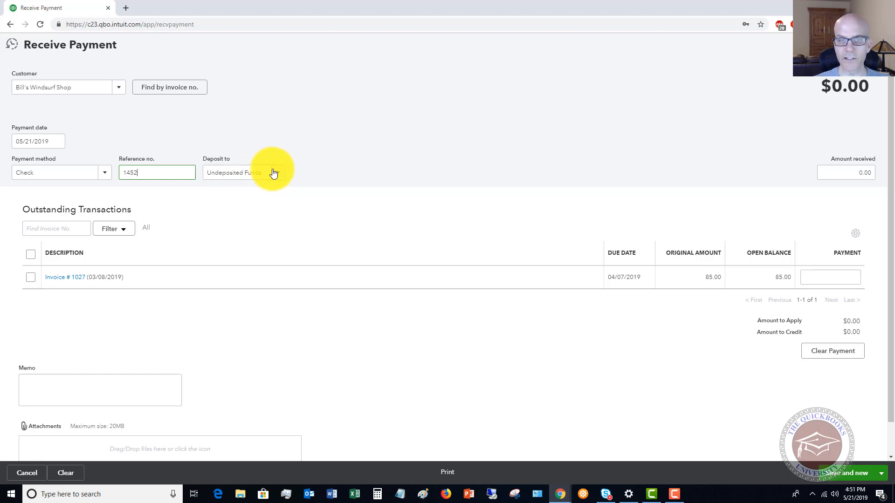
pyautogui.moveTo(263, 172)
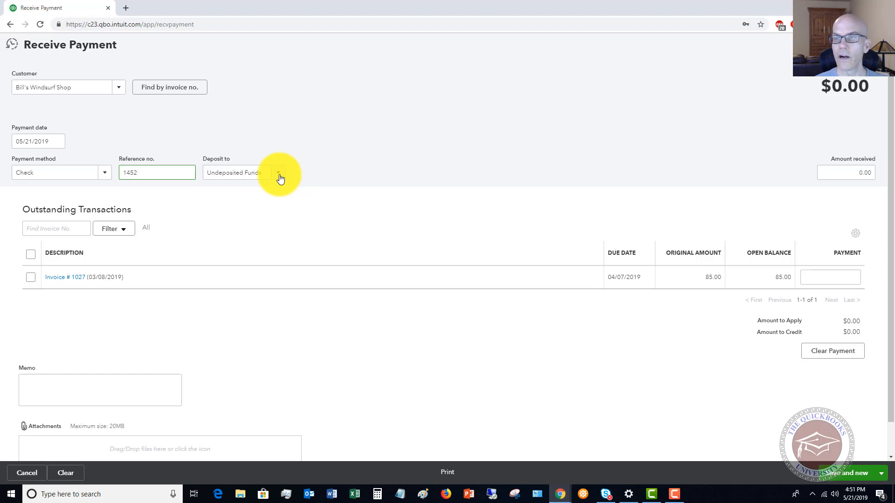
# Apply the $85.00 received to Invoice #1027, save and close, and reopen the create menu
pyautogui.click(846, 172)
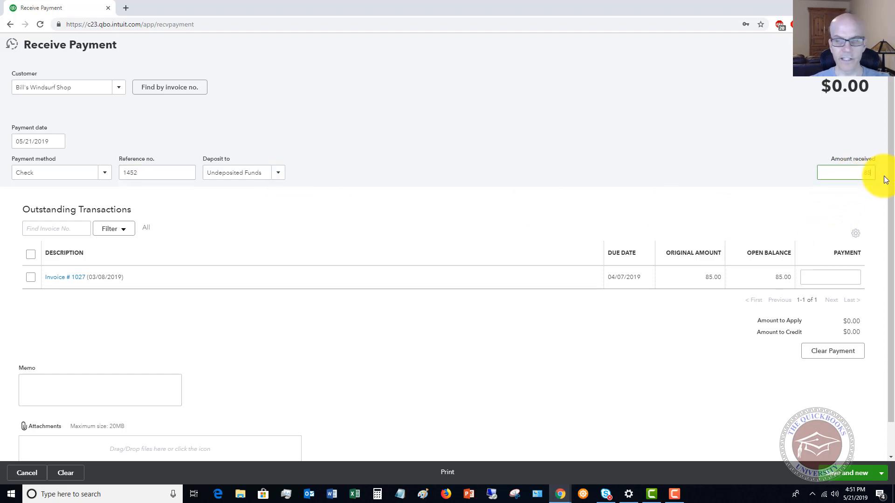
pyautogui.click(31, 276)
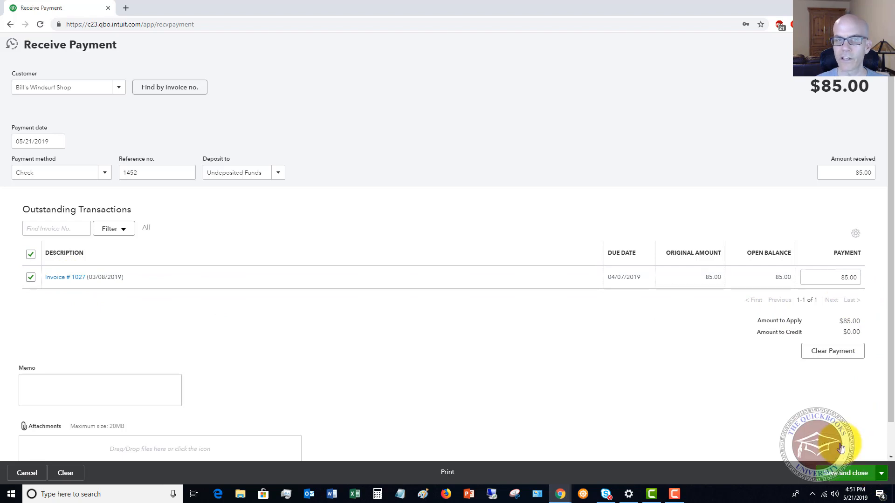
pyautogui.click(845, 473)
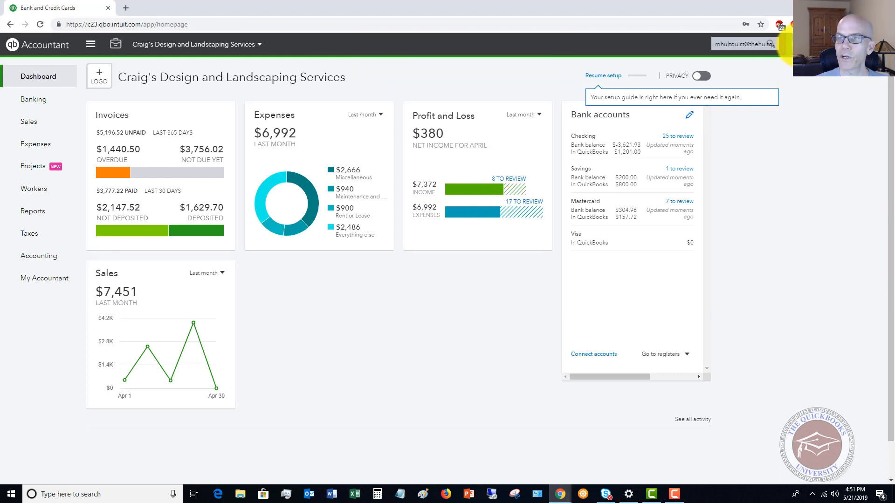
pyautogui.click(115, 43)
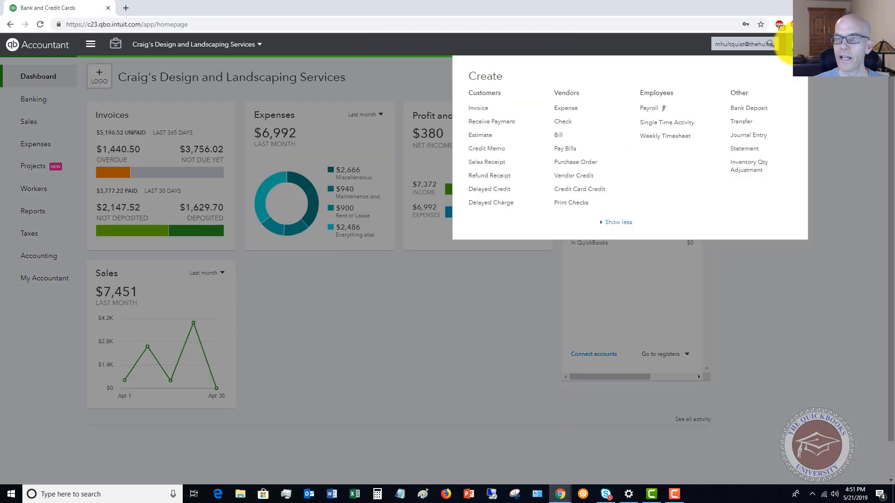
pyautogui.moveTo(749, 108)
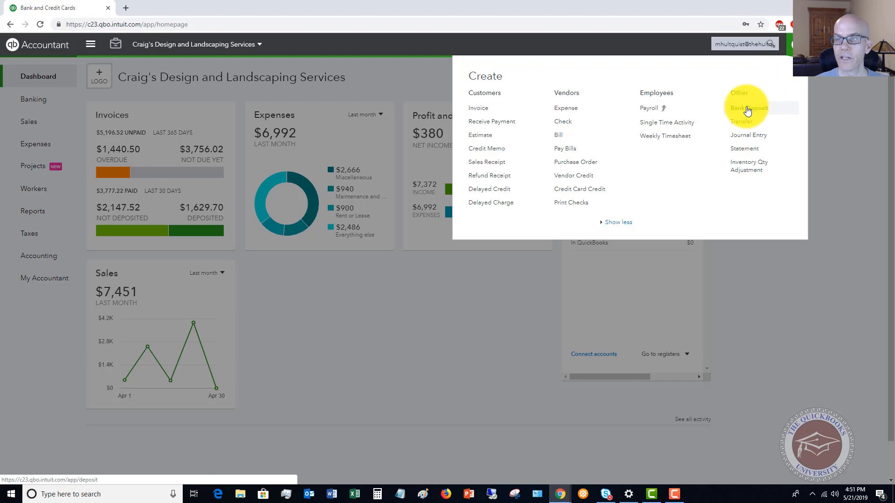
# Start a Checking bank deposit including the Bill's Windsurf Shop, Cool Cars and Freeman Sporting Goods payments ($2,147.52)
pyautogui.click(748, 108)
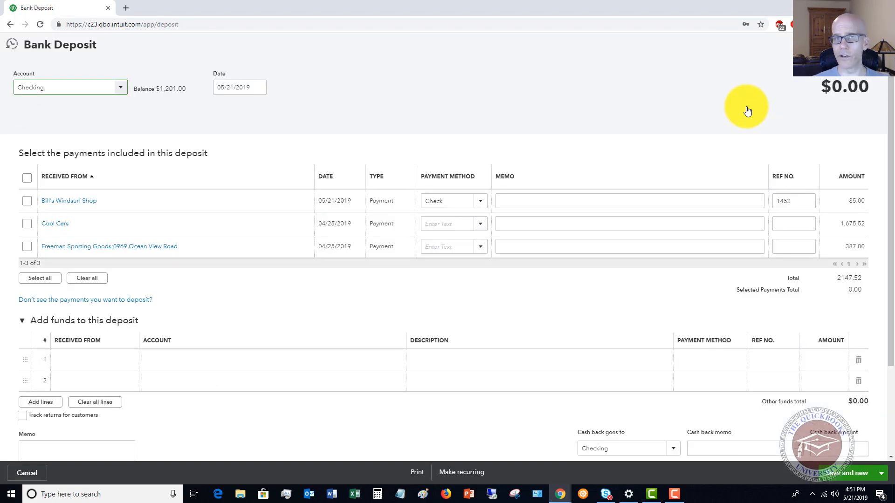
pyautogui.moveTo(531, 92)
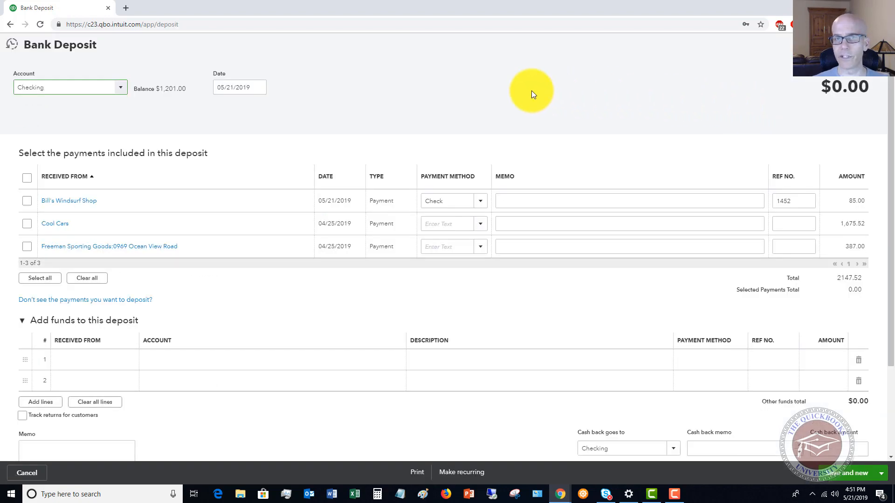
pyautogui.moveTo(480, 87)
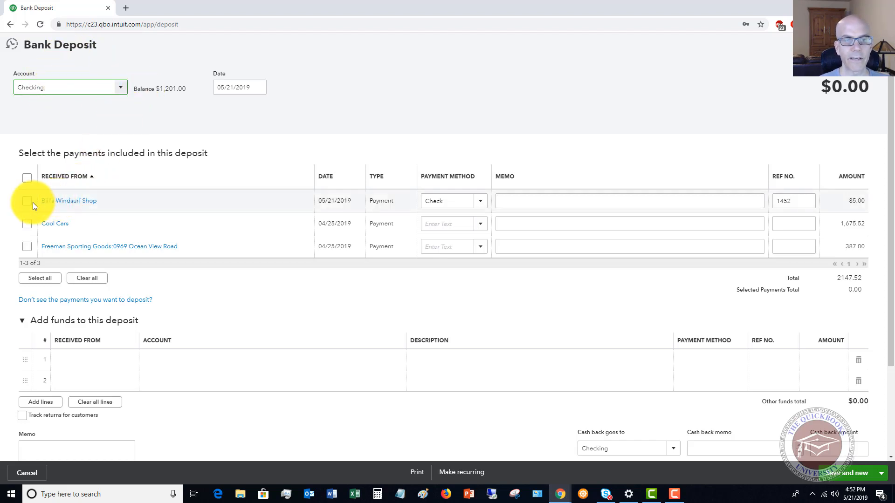
pyautogui.click(27, 200)
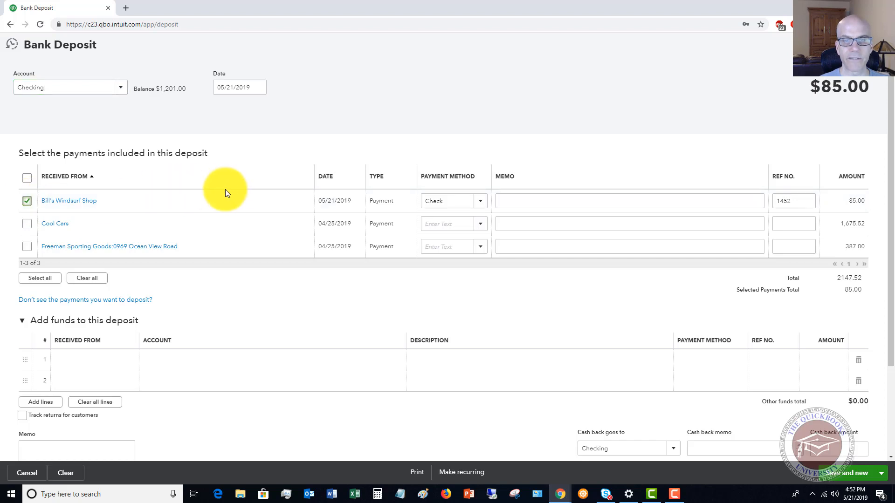
pyautogui.moveTo(556, 197)
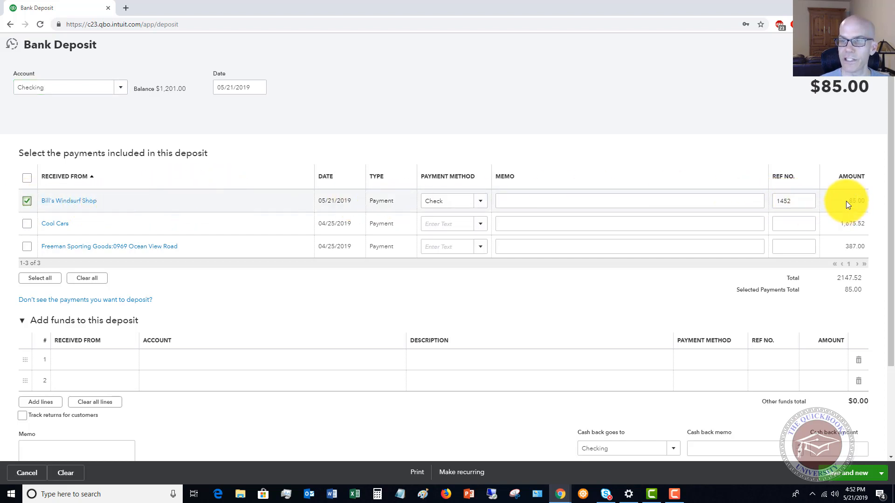
pyautogui.moveTo(668, 140)
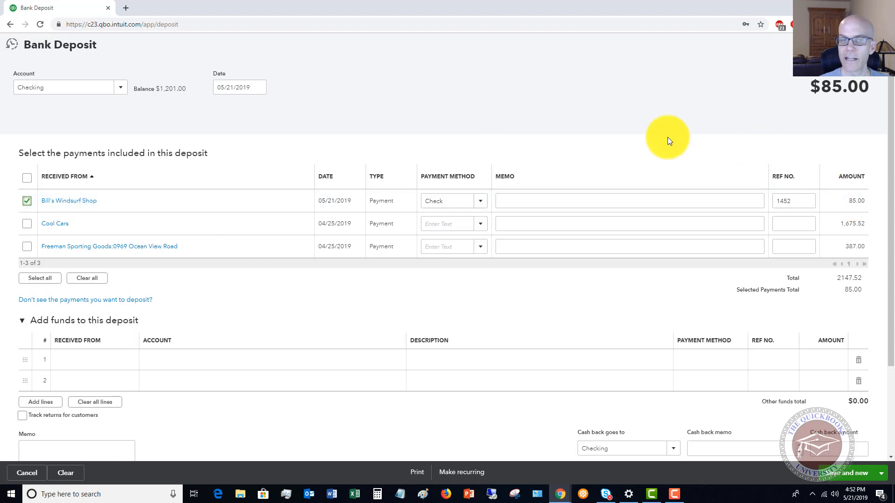
pyautogui.click(26, 224)
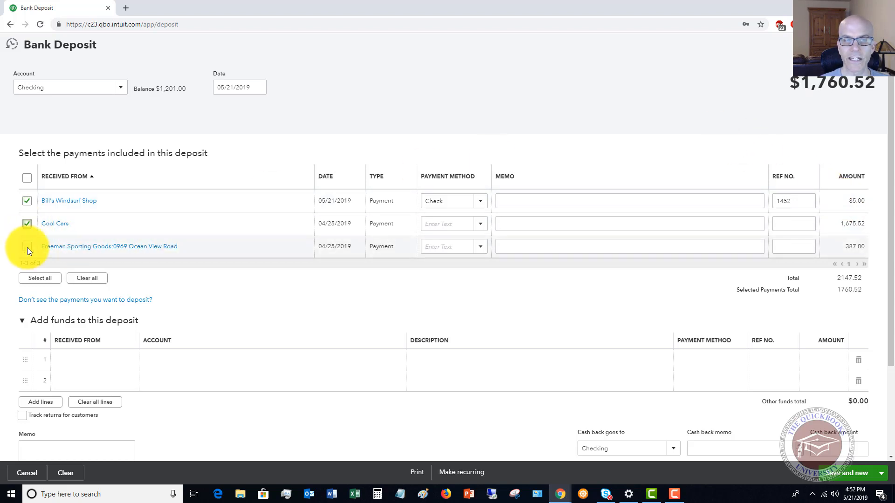
pyautogui.click(27, 246)
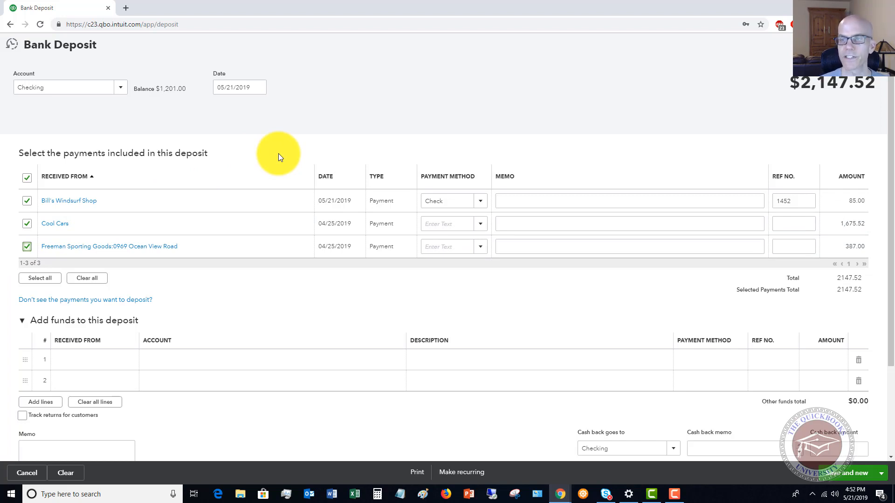
pyautogui.moveTo(819, 214)
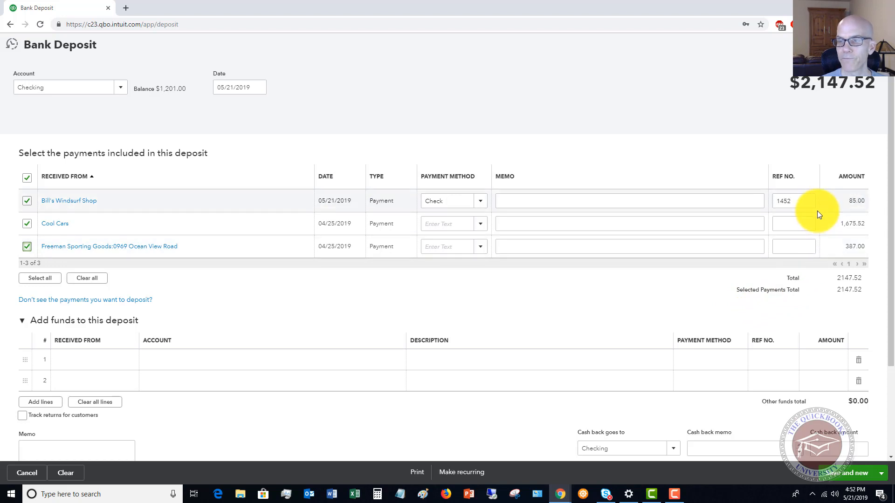
pyautogui.moveTo(652, 156)
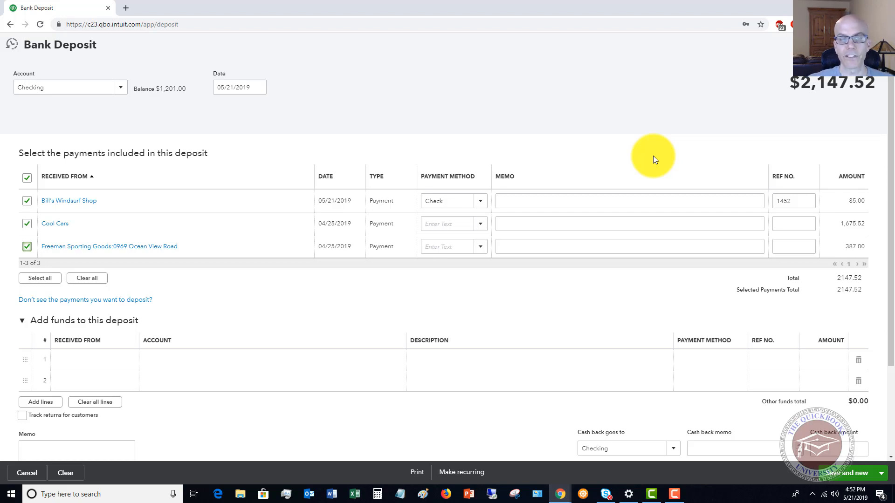
pyautogui.moveTo(54, 334)
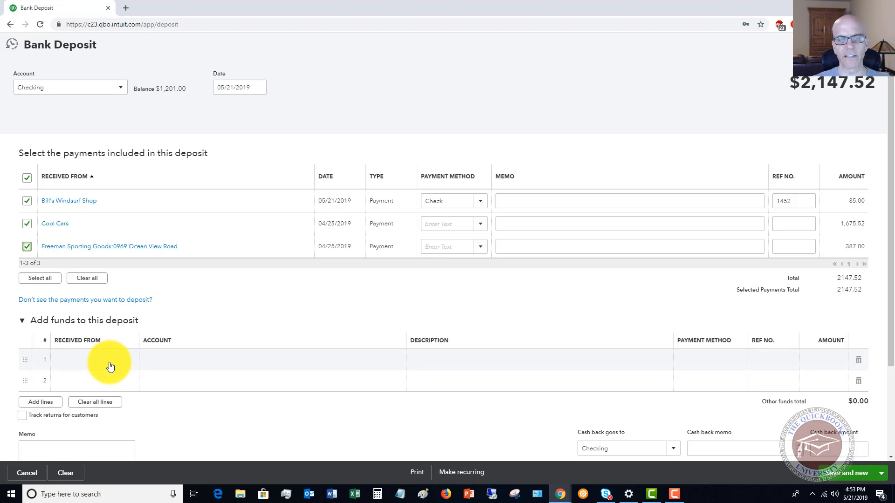
# Add a funds line received from PG&E posted to Utilities:Gas and Electric
pyautogui.click(85, 360)
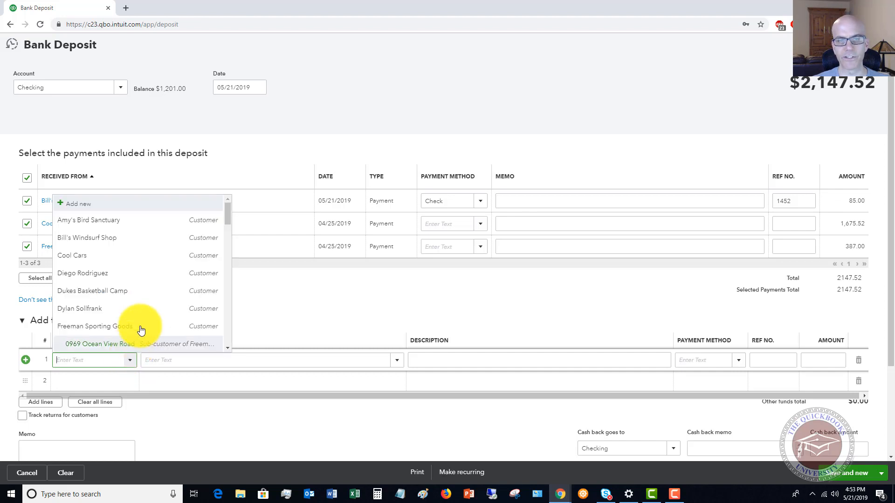
pyautogui.scroll(-3)
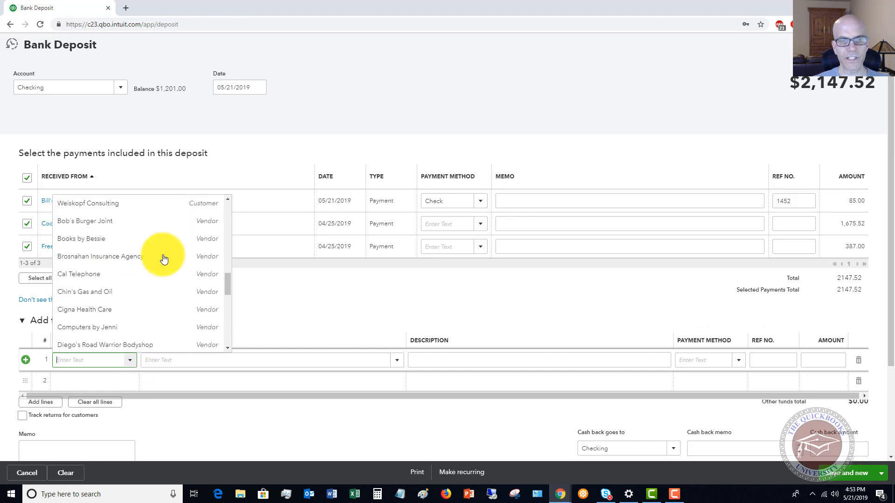
pyautogui.scroll(-3)
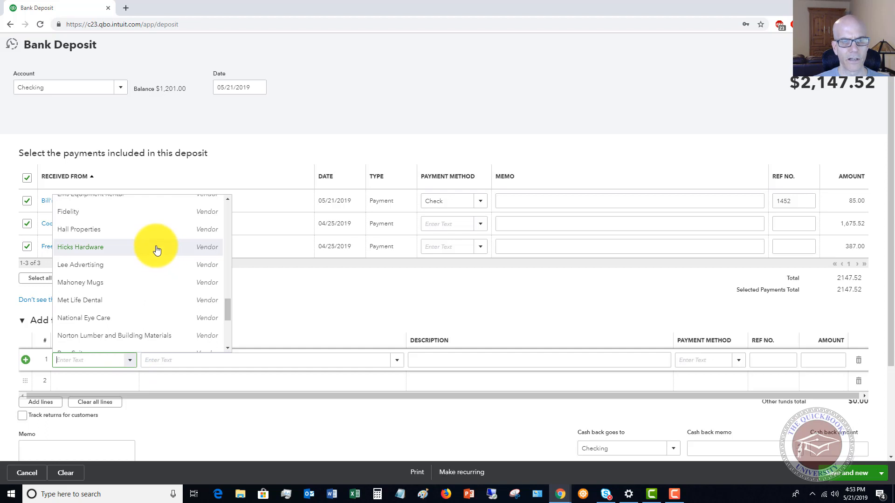
pyautogui.scroll(-3)
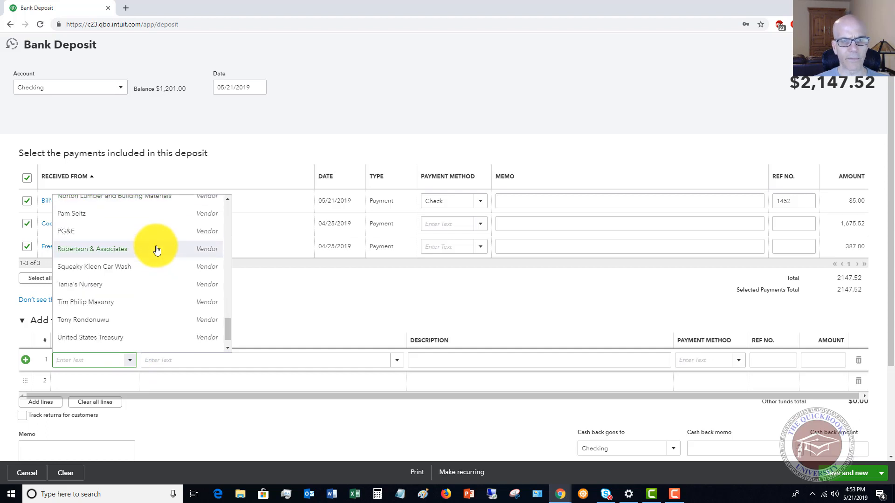
pyautogui.moveTo(139, 267)
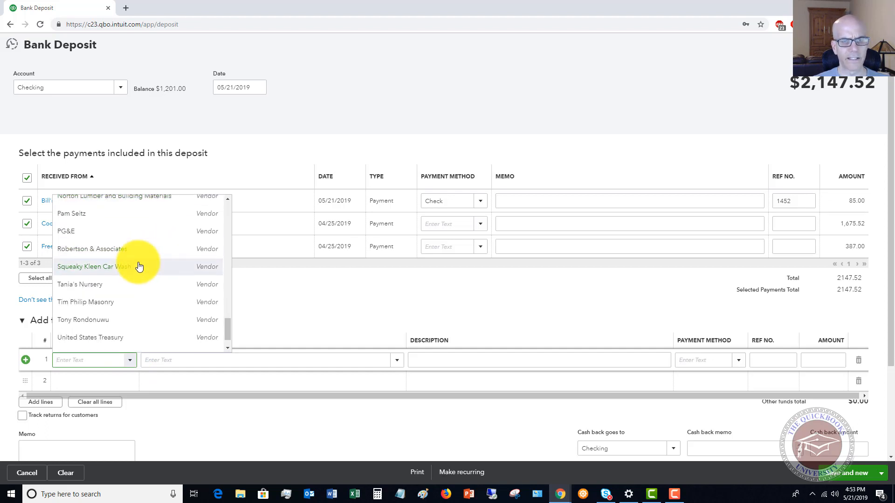
pyautogui.click(66, 231)
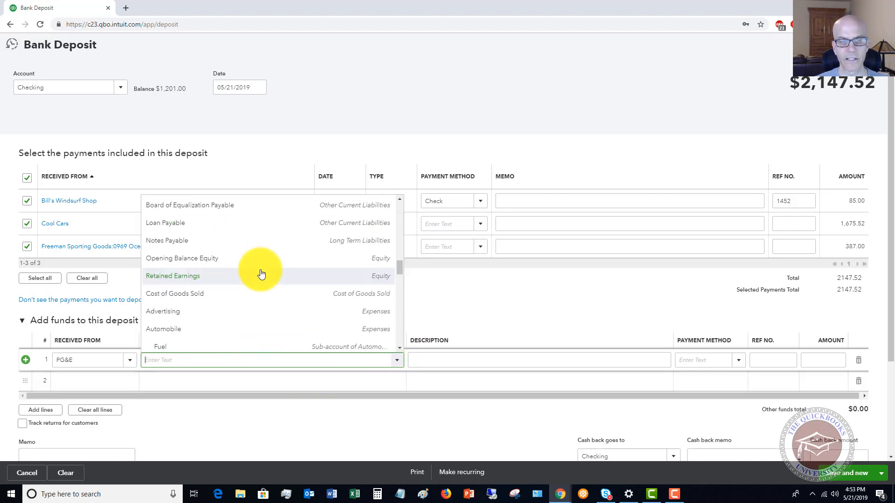
pyautogui.scroll(-3)
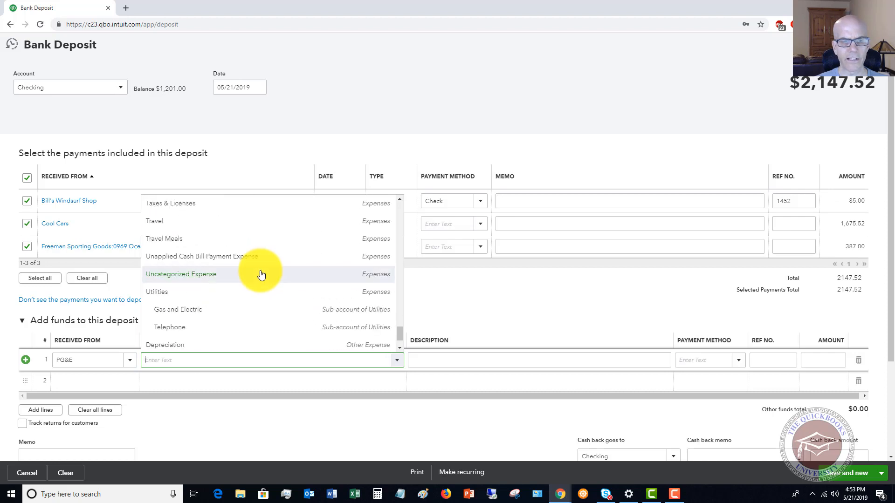
pyautogui.click(177, 309)
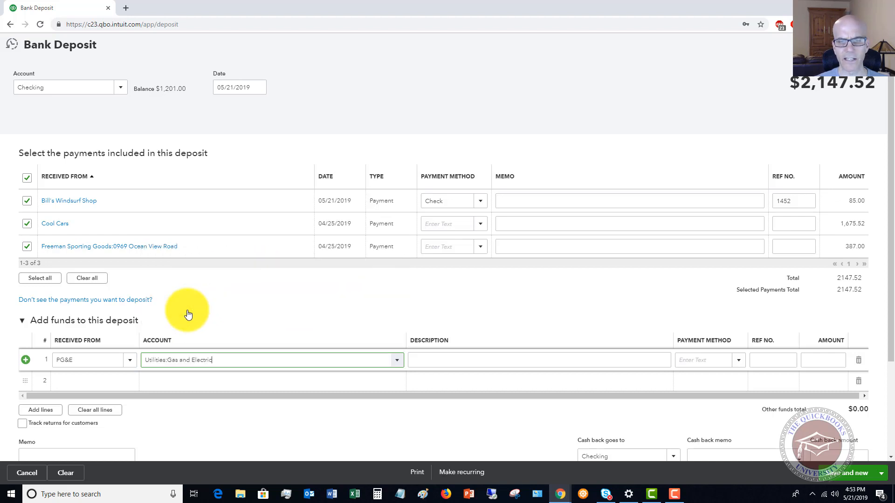
pyautogui.moveTo(271, 298)
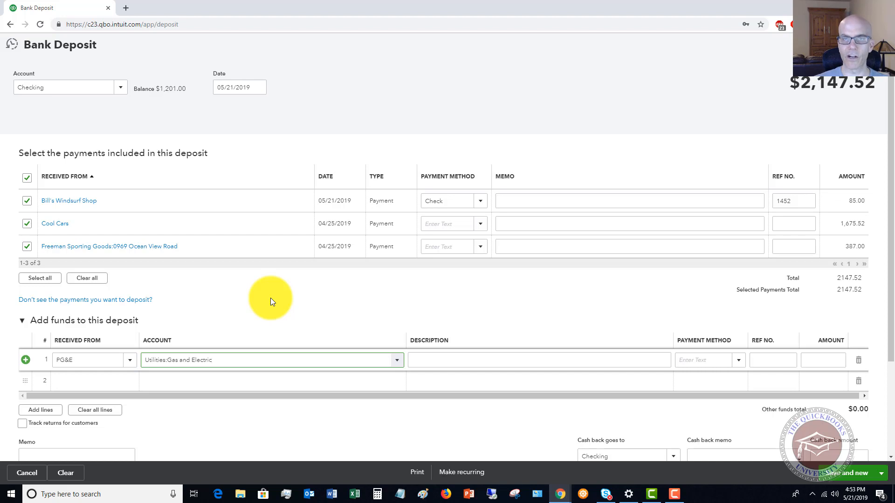
pyautogui.moveTo(269, 354)
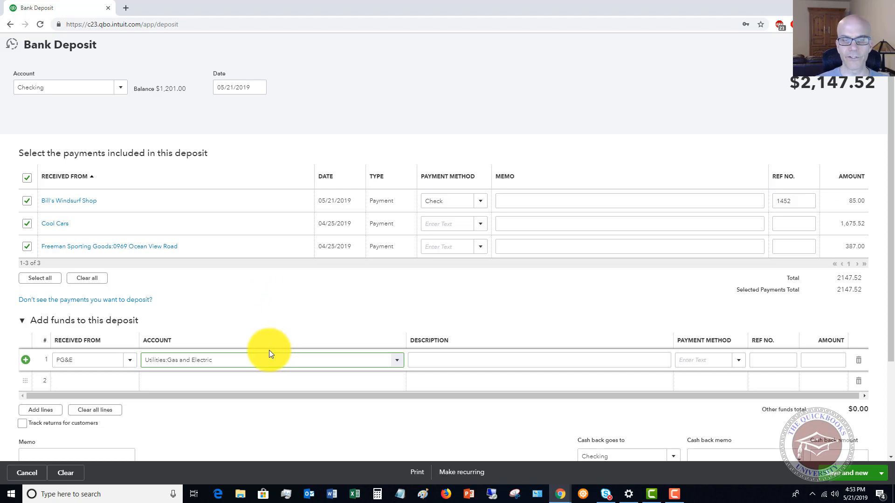
# Fill the PG&E line: description 'Refund of overpayment', method Check, amount 55.00
pyautogui.click(538, 361)
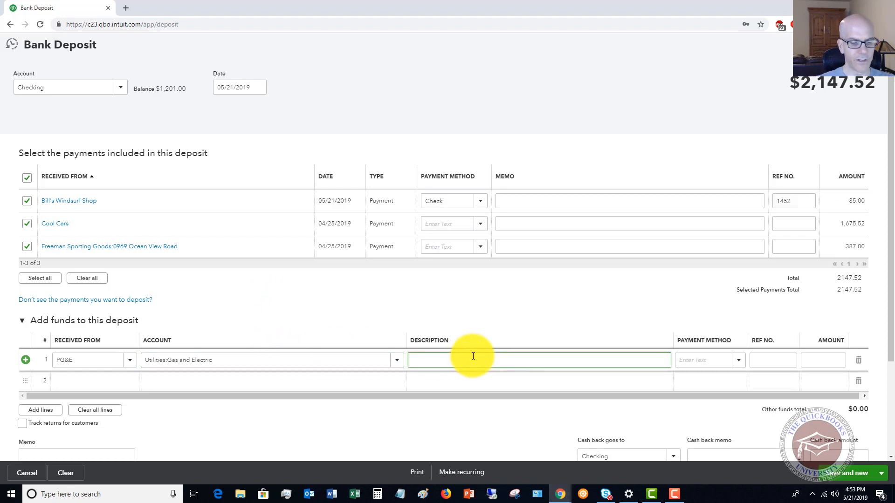
pyautogui.write('Refun')
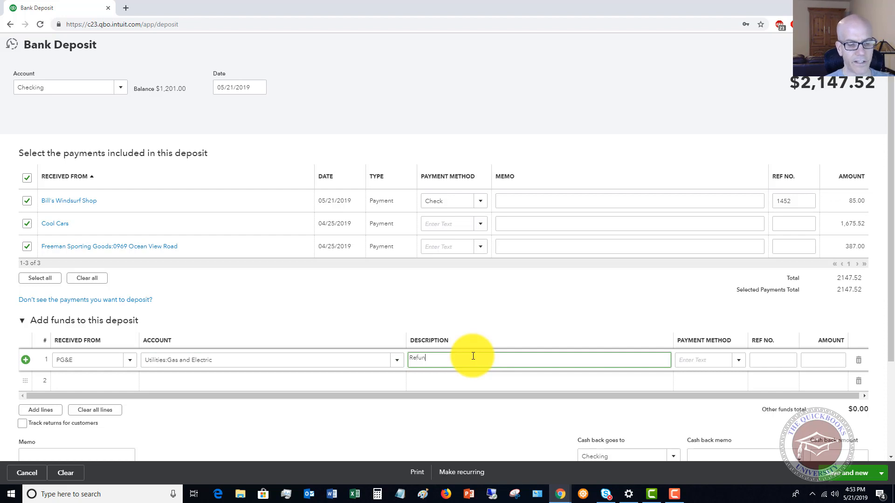
pyautogui.write('d of overpaymen')
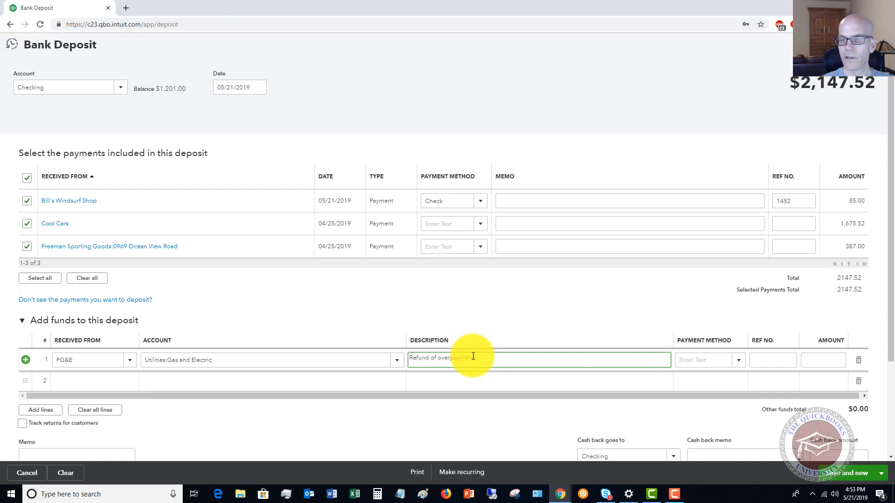
pyautogui.click(738, 360)
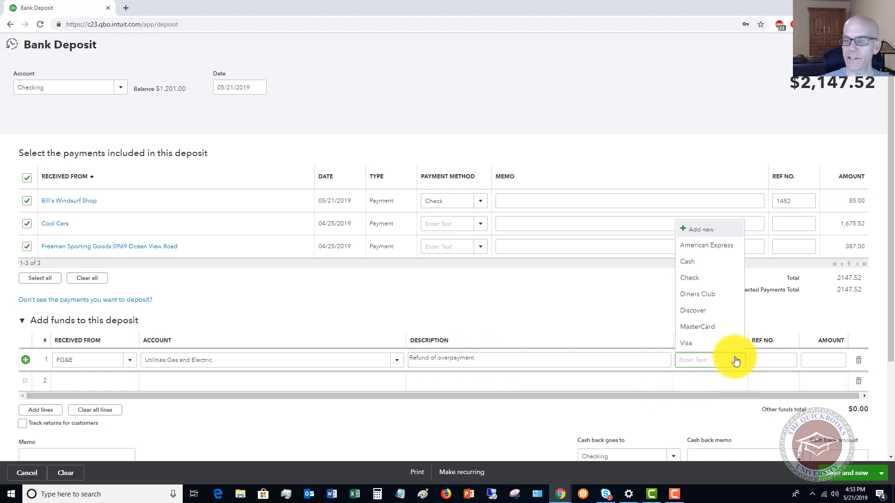
pyautogui.click(689, 278)
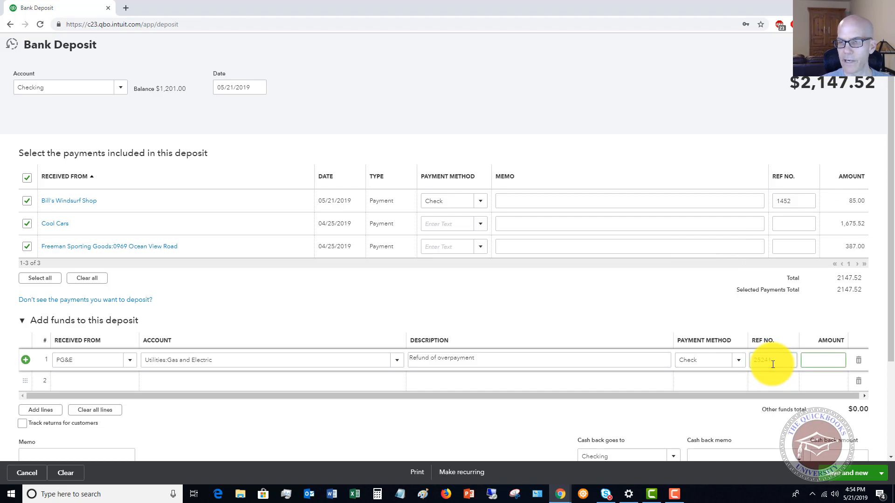
pyautogui.write('55.00')
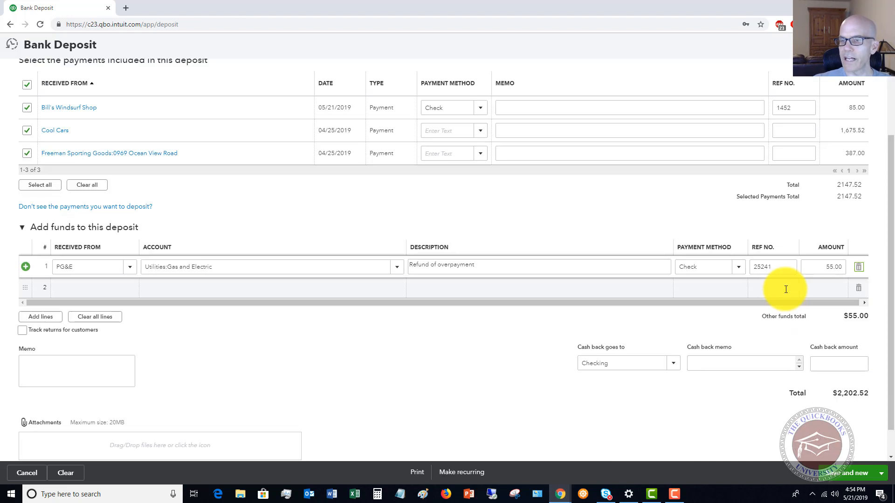
pyautogui.moveTo(769, 206)
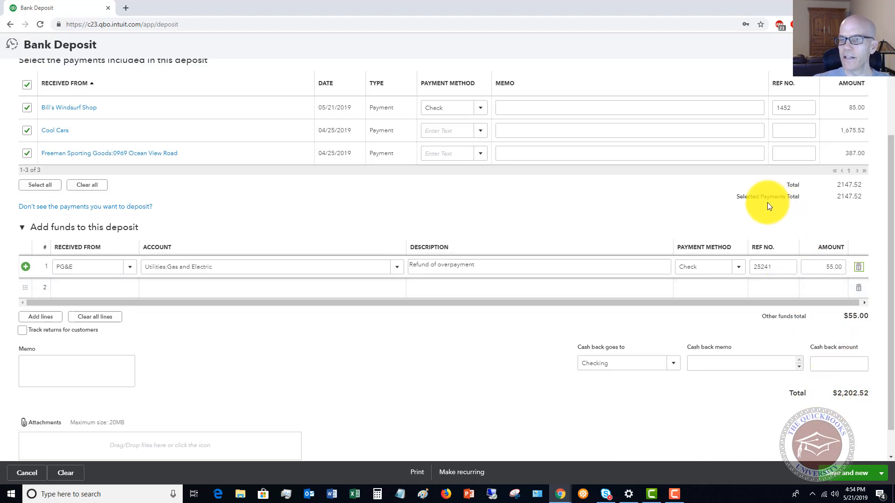
pyautogui.moveTo(820, 202)
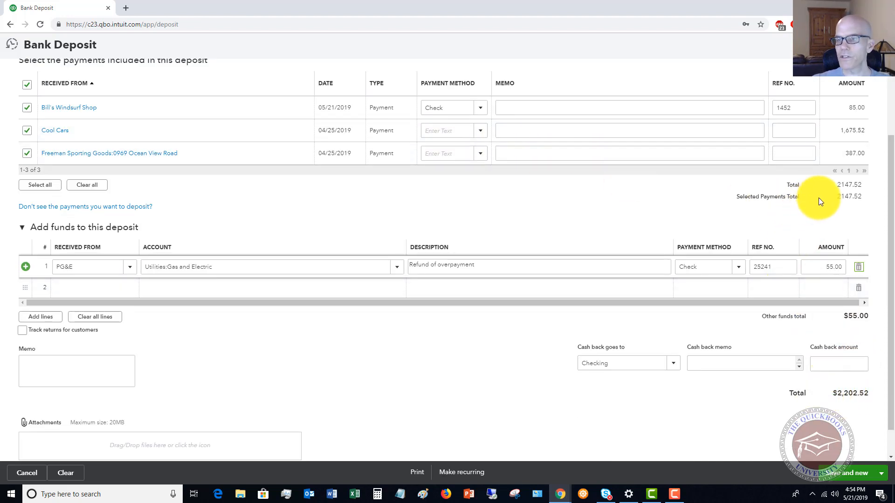
pyautogui.moveTo(823, 392)
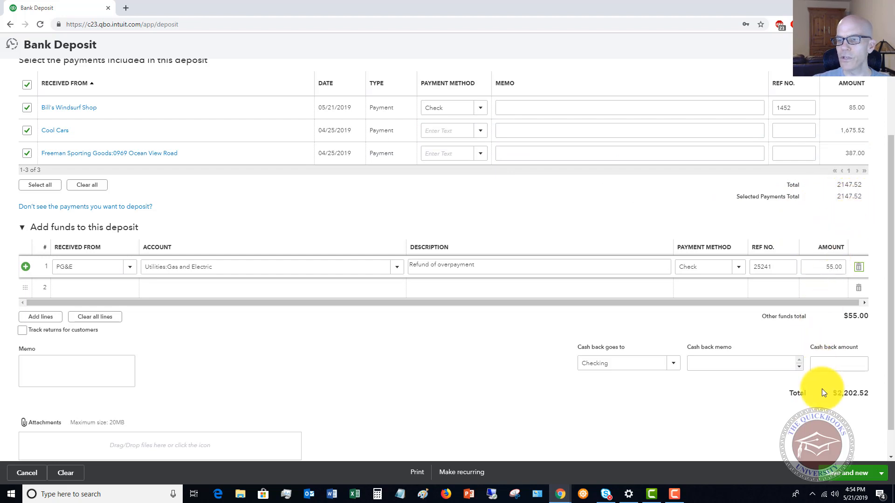
pyautogui.moveTo(845, 405)
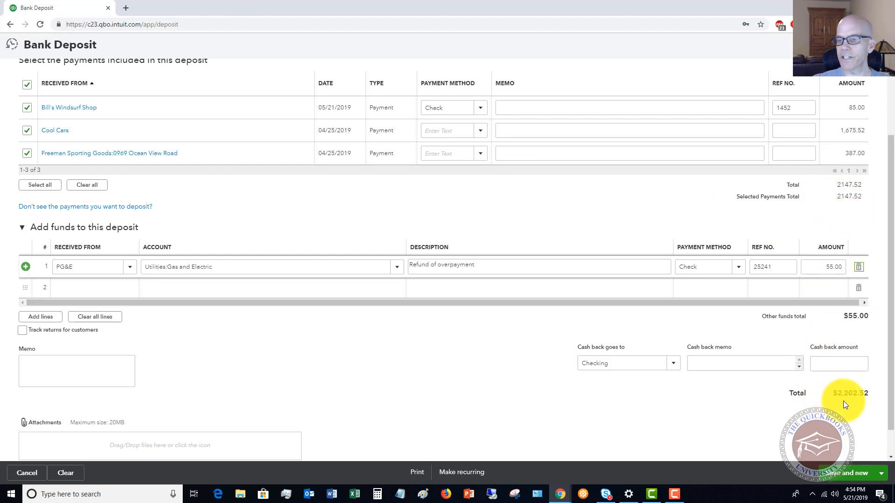
pyautogui.moveTo(865, 405)
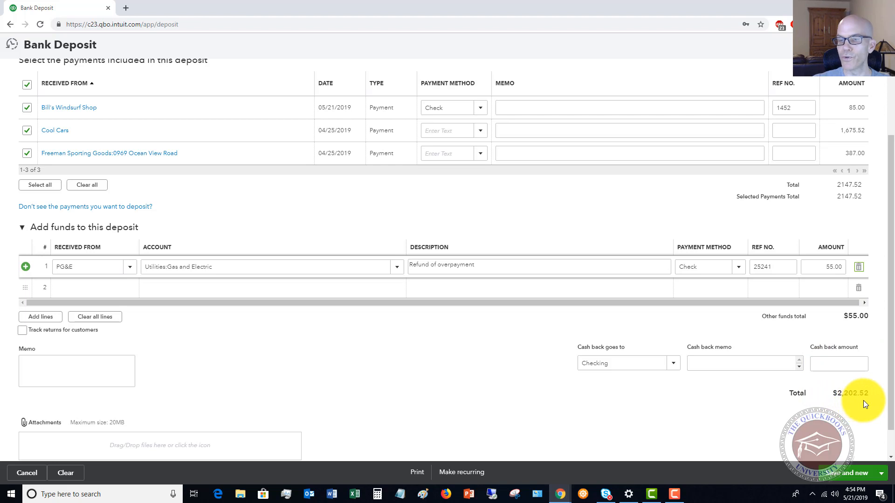
pyautogui.moveTo(612, 240)
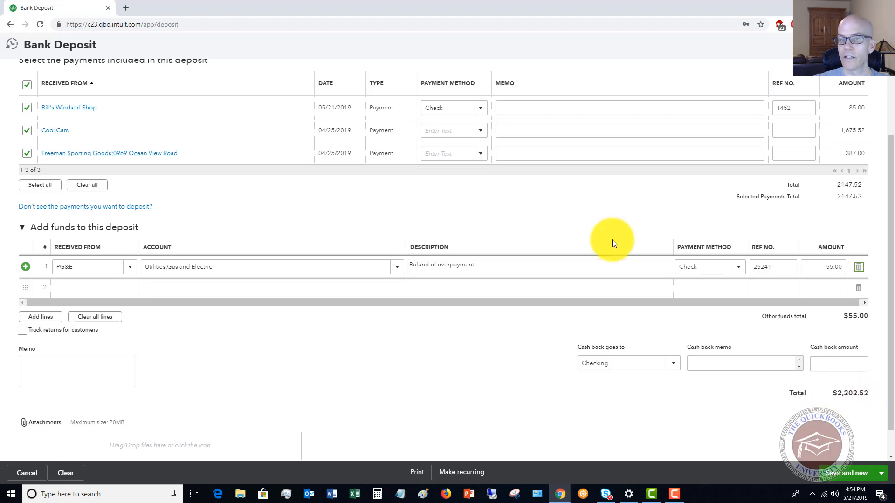
# Review the $2,202.52 deposit and save and close it back to the dashboard
pyautogui.scroll(3)
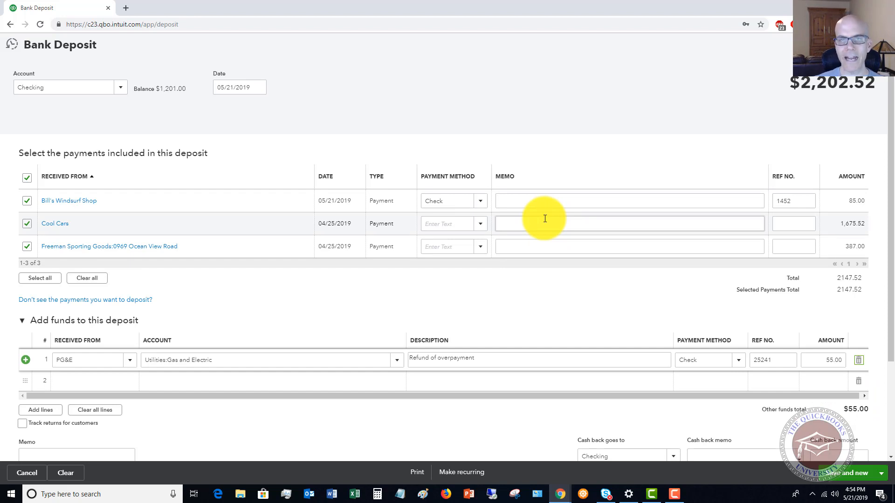
pyautogui.moveTo(807, 112)
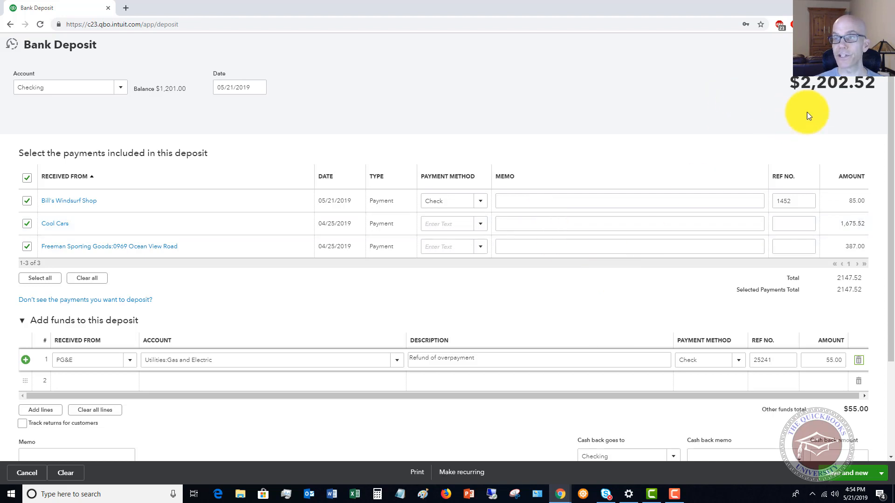
pyautogui.scroll(-3)
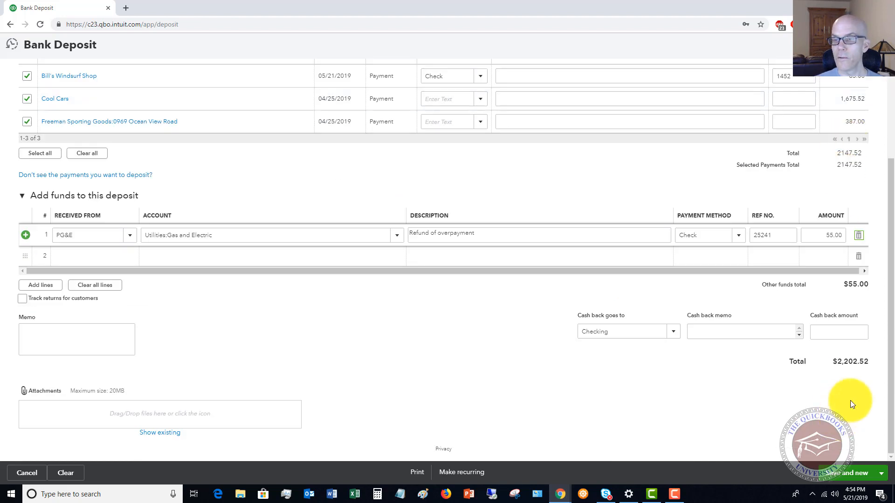
pyautogui.moveTo(850, 364)
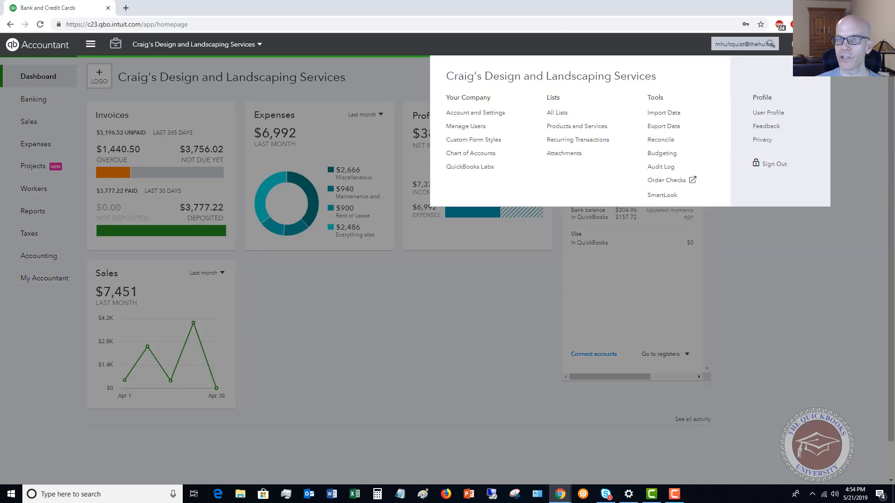
# Go to the Chart of Accounts via the gear menu and show the full account list
pyautogui.click(471, 153)
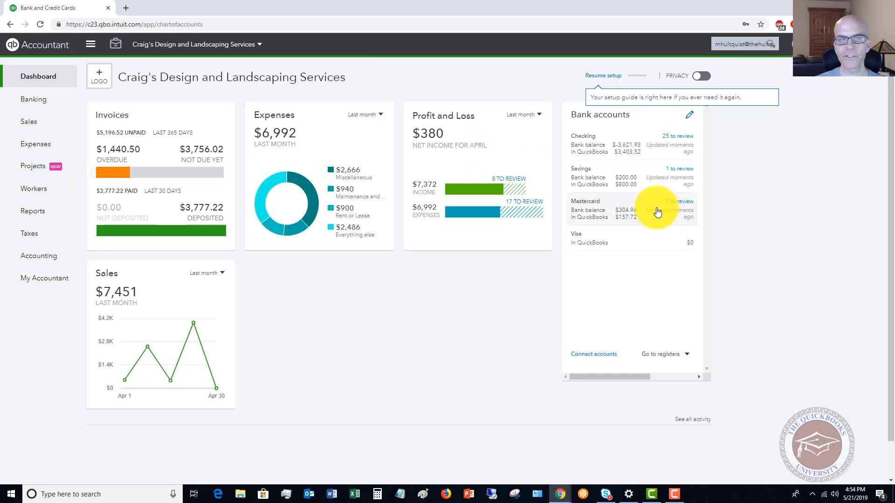
pyautogui.click(39, 255)
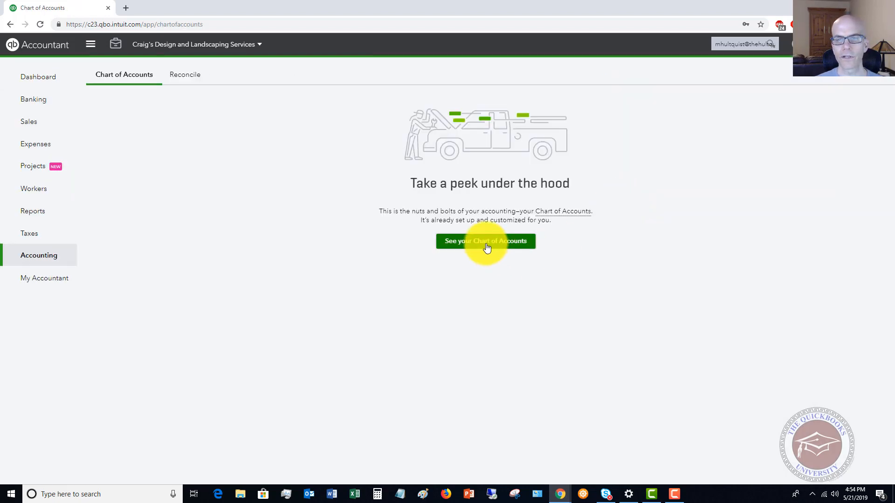
pyautogui.click(486, 240)
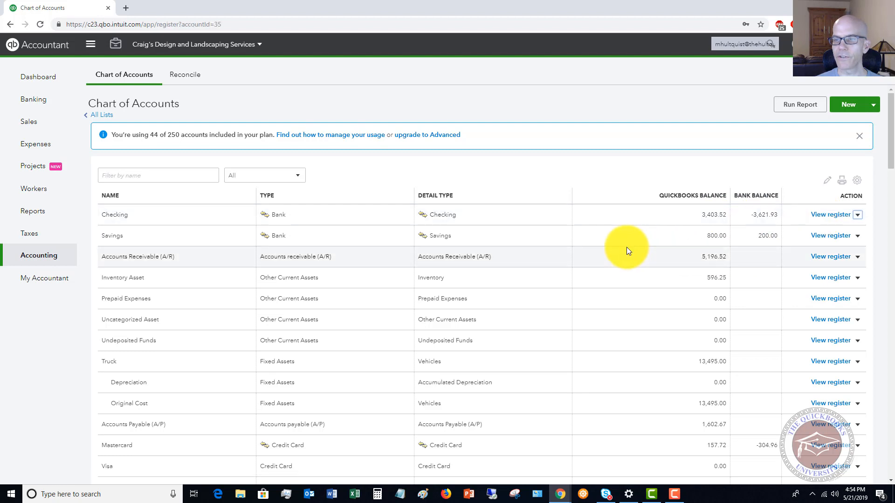
# View the Checking register showing the 05/21/2019 $2,202.52 deposit
pyautogui.click(831, 214)
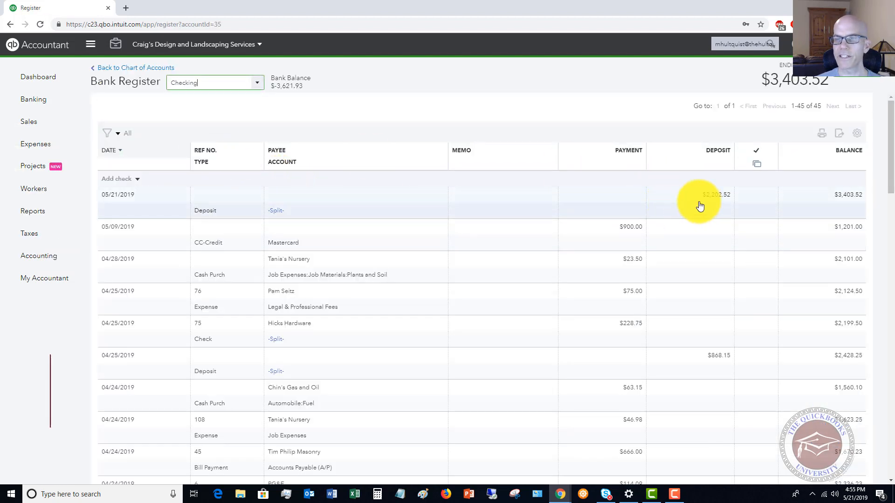
pyautogui.moveTo(719, 203)
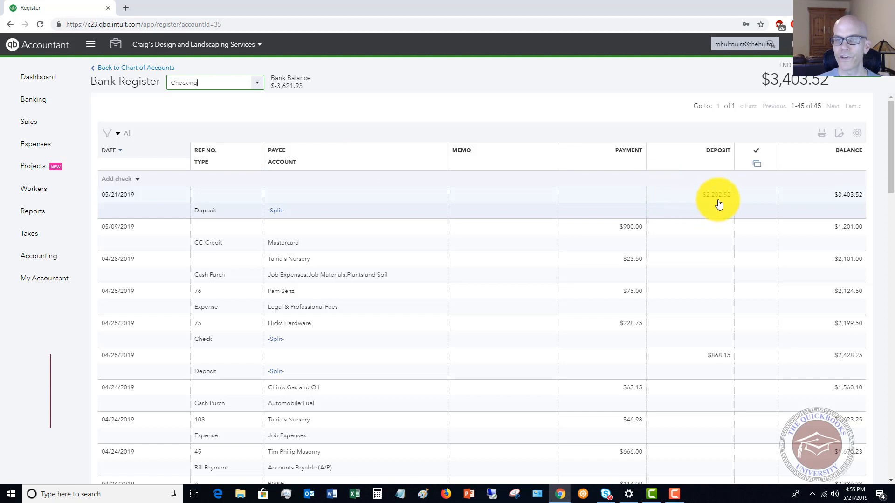
pyautogui.moveTo(363, 203)
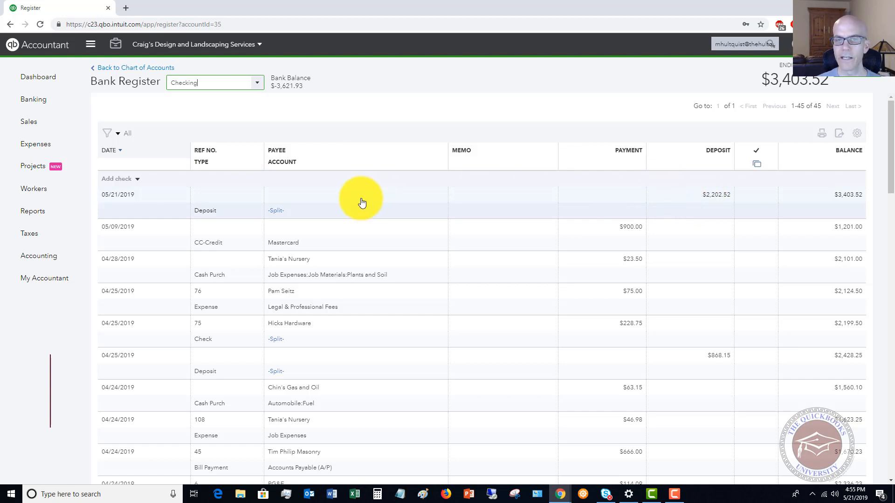
pyautogui.moveTo(296, 216)
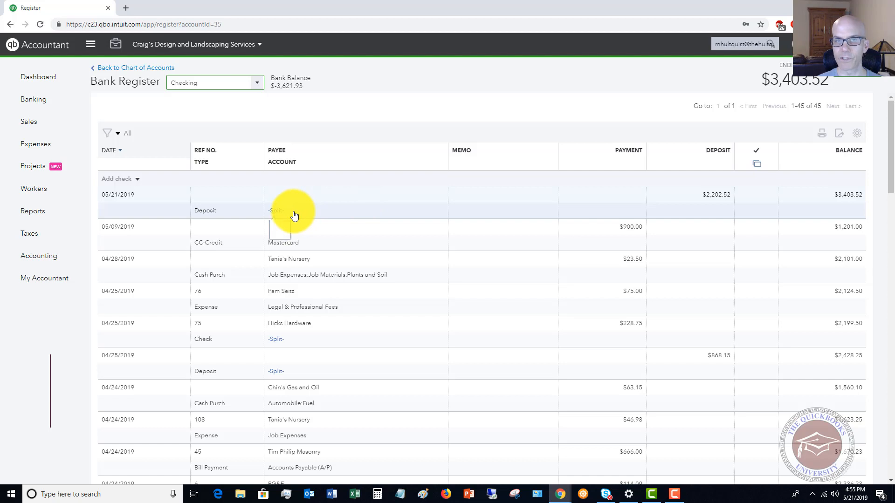